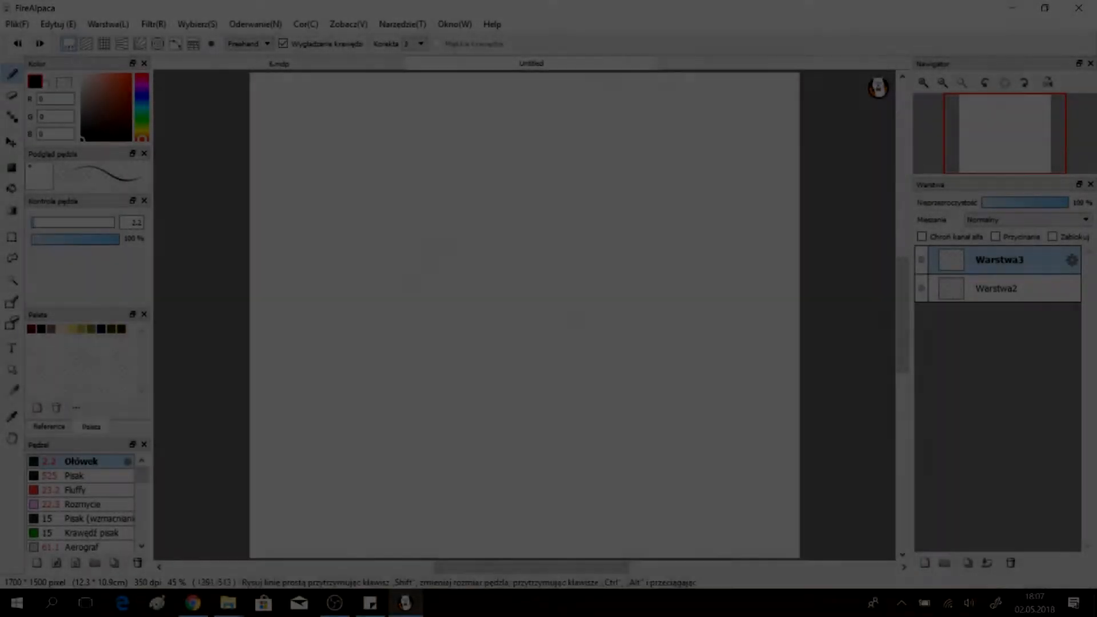
# - Trace the red sketch of mane and body in dark olive Fluffy brush lines on Warstwa3
pyautogui.click(73, 489)
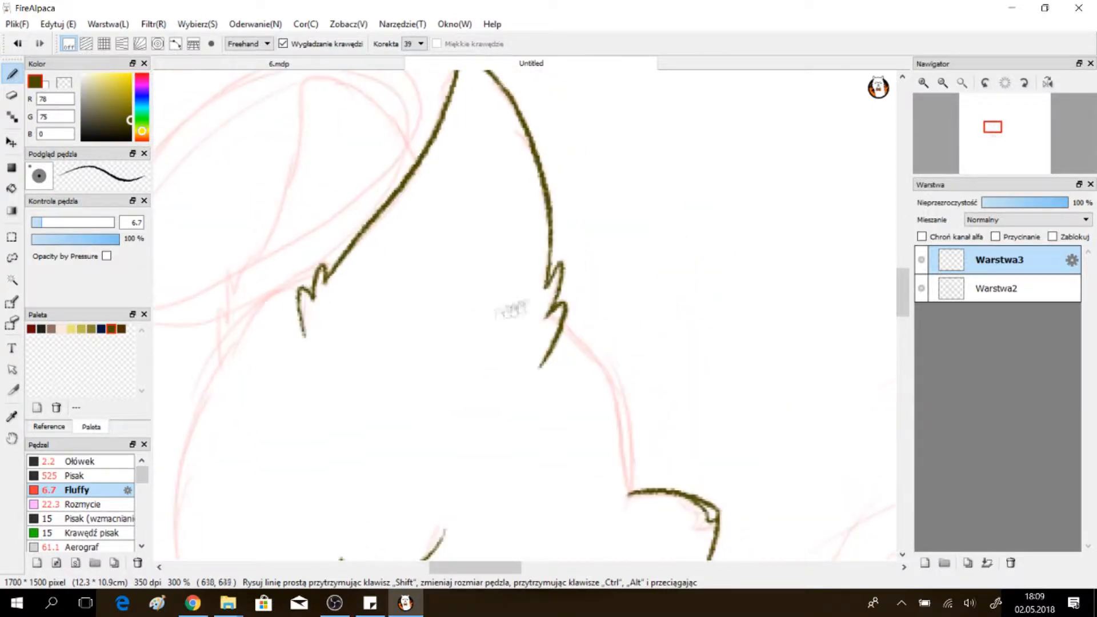
pyautogui.scroll(-3)
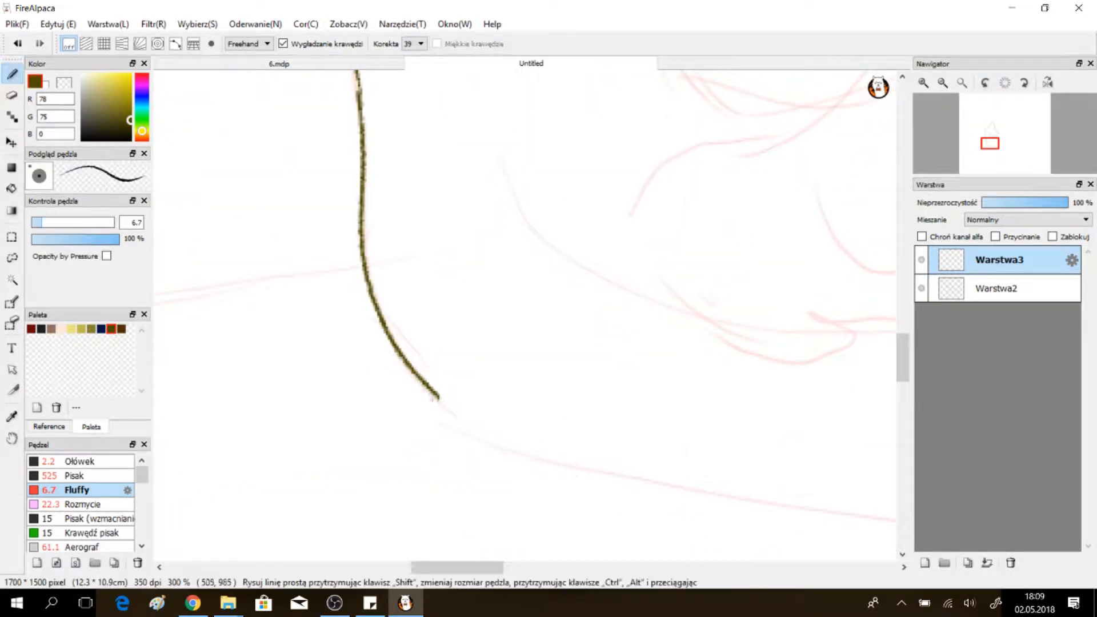
pyautogui.click(192, 603)
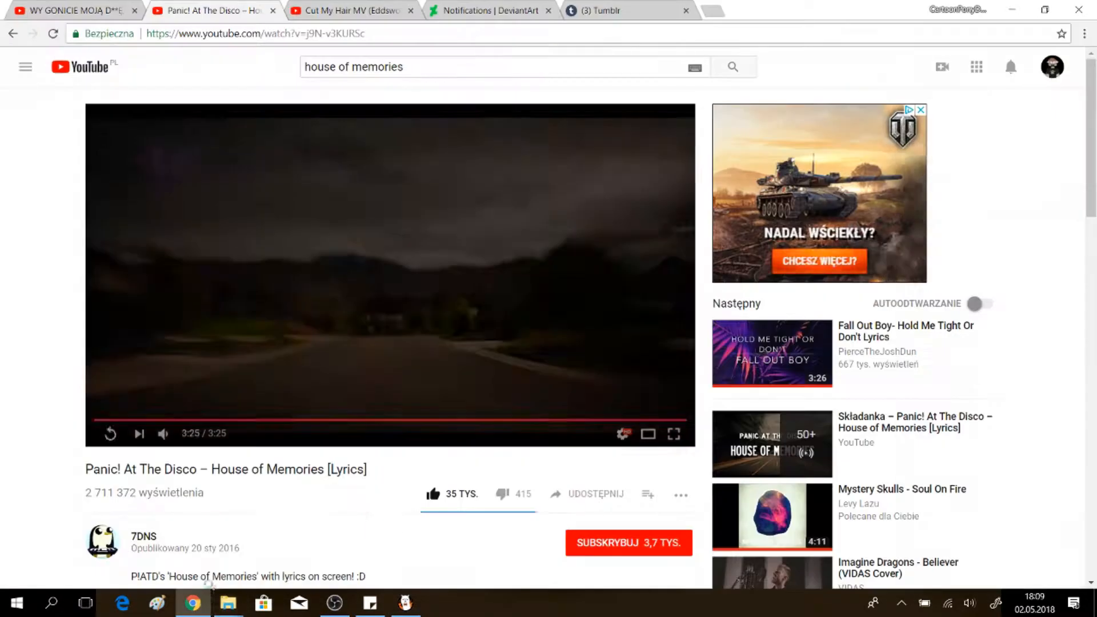
pyautogui.click(404, 603)
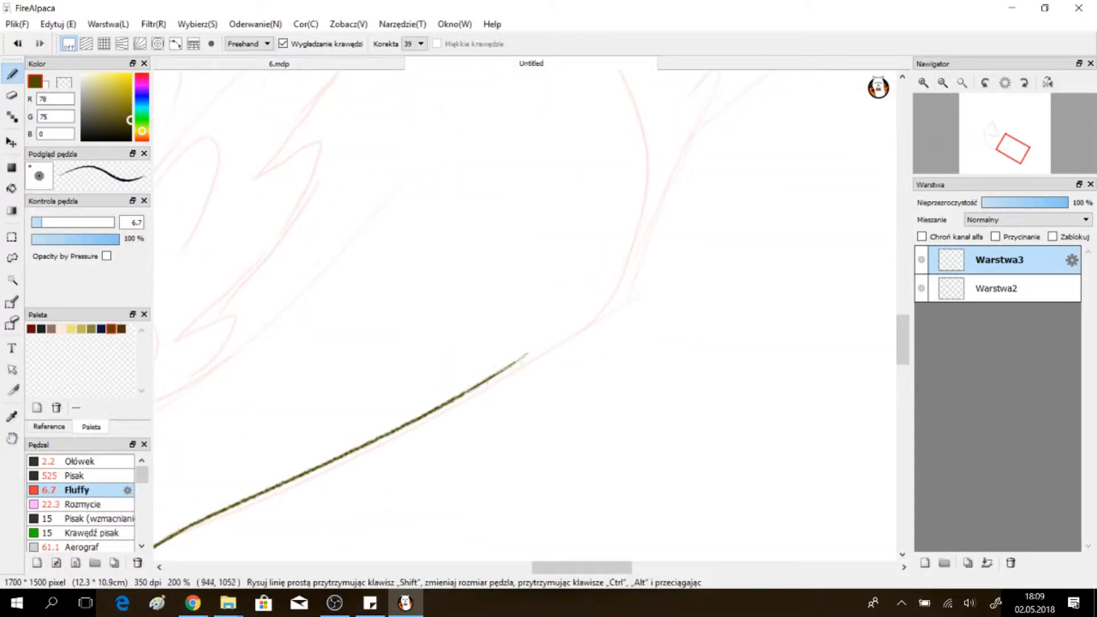
# - Ink the wings on Warstwa4 and fill the cliff shape in flat olive on a new layer
pyautogui.click(985, 83)
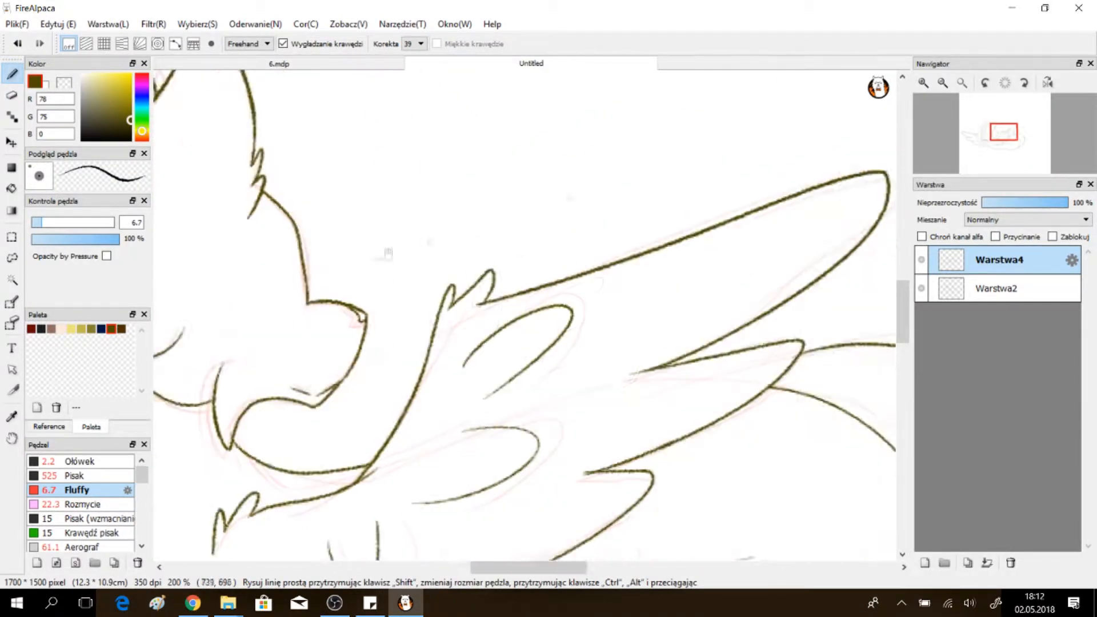
pyautogui.click(924, 563)
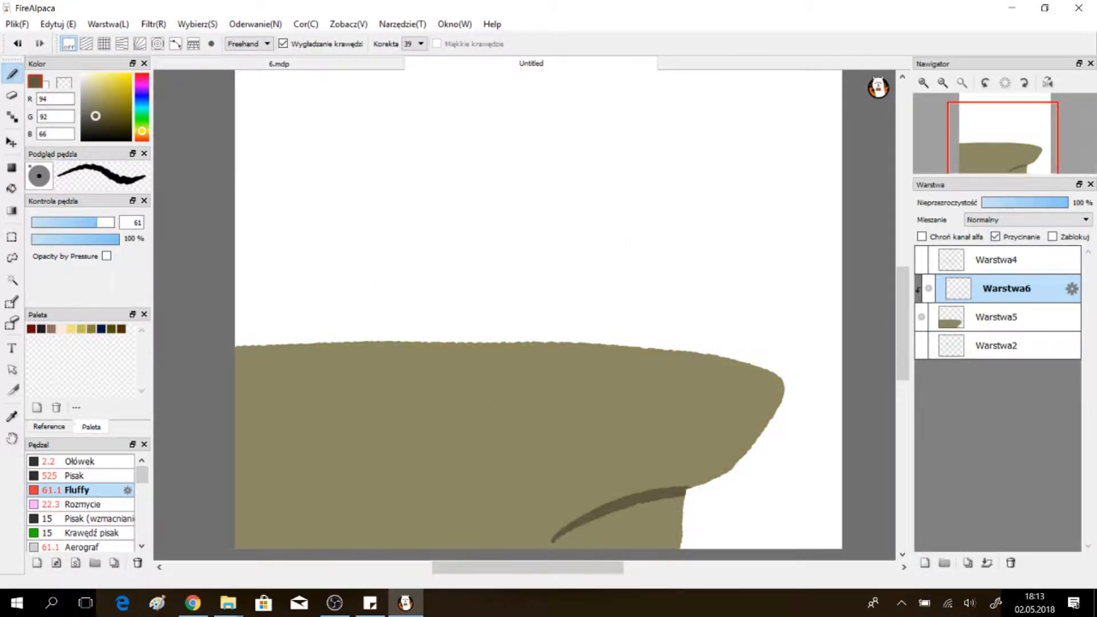
# - On a clipped layer, paint a blurred shadow under the overhang and dark jagged grass on top
pyautogui.click(83, 505)
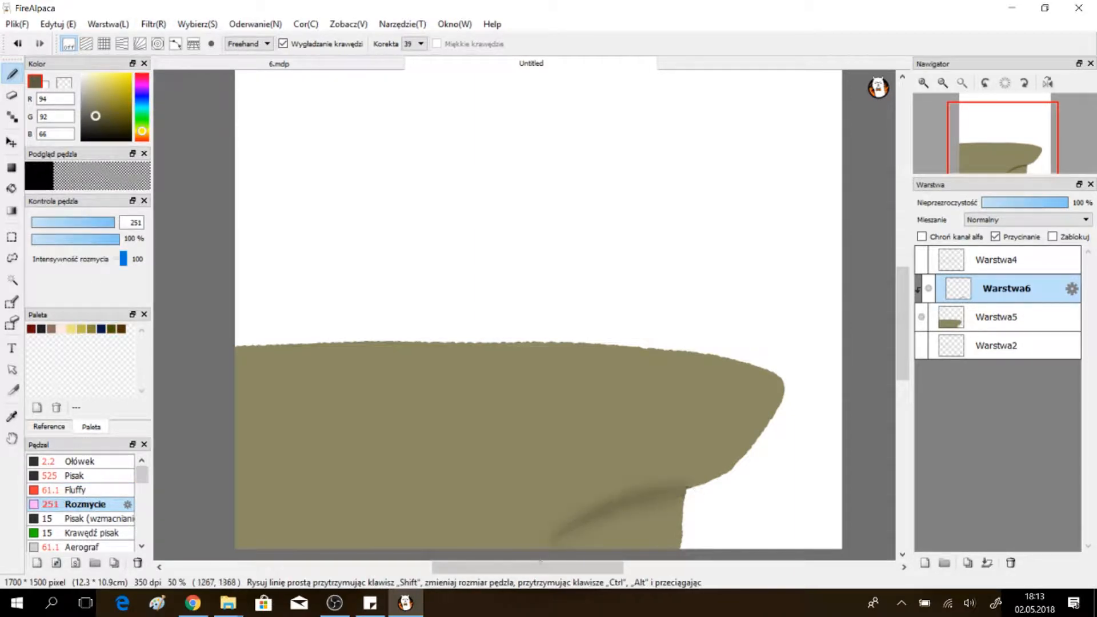
pyautogui.click(924, 564)
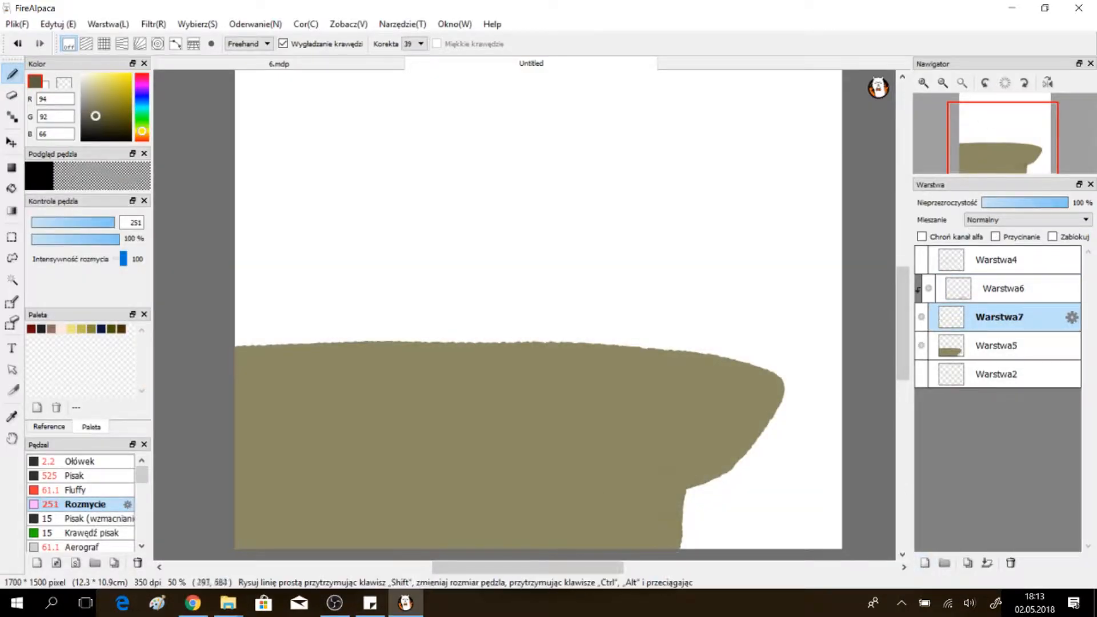
pyautogui.click(75, 489)
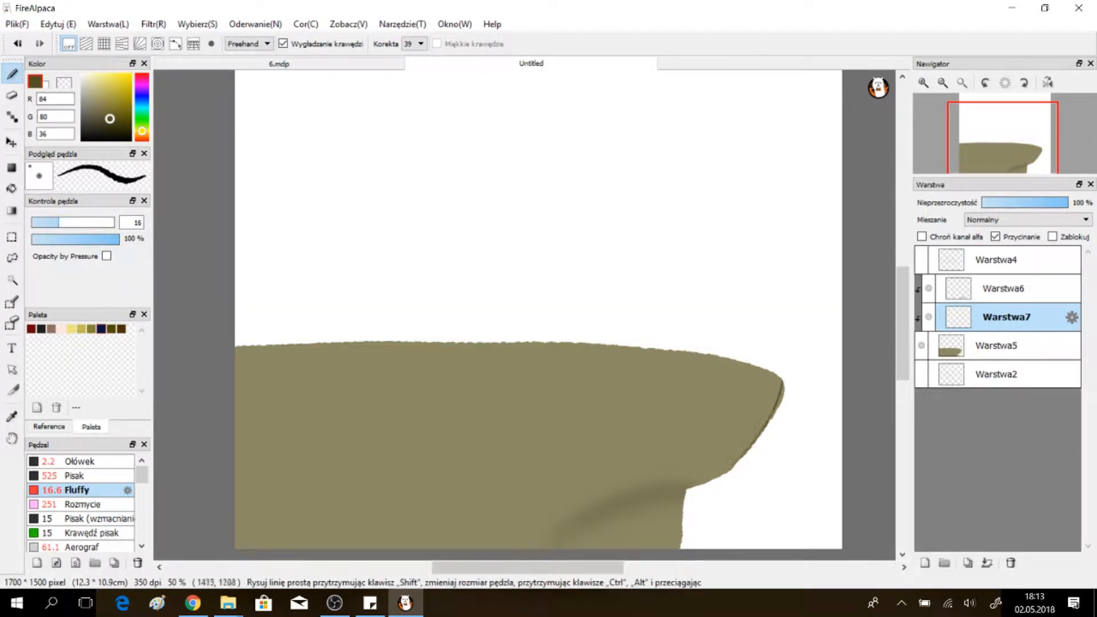
pyautogui.moveTo(41, 222); pyautogui.dragTo(94, 222)
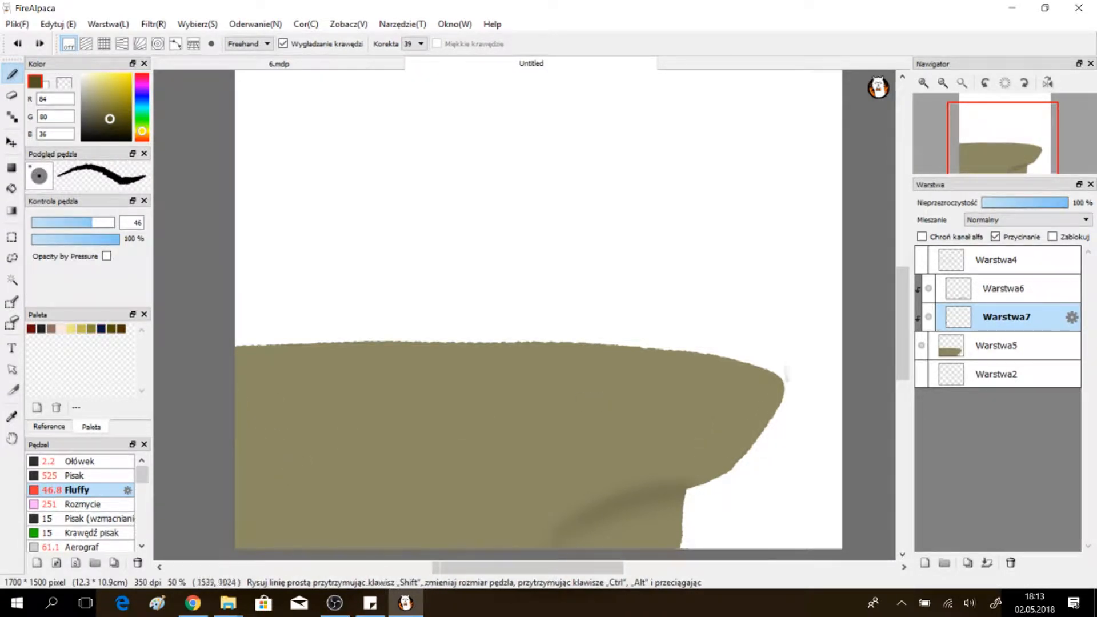
pyautogui.click(12, 189)
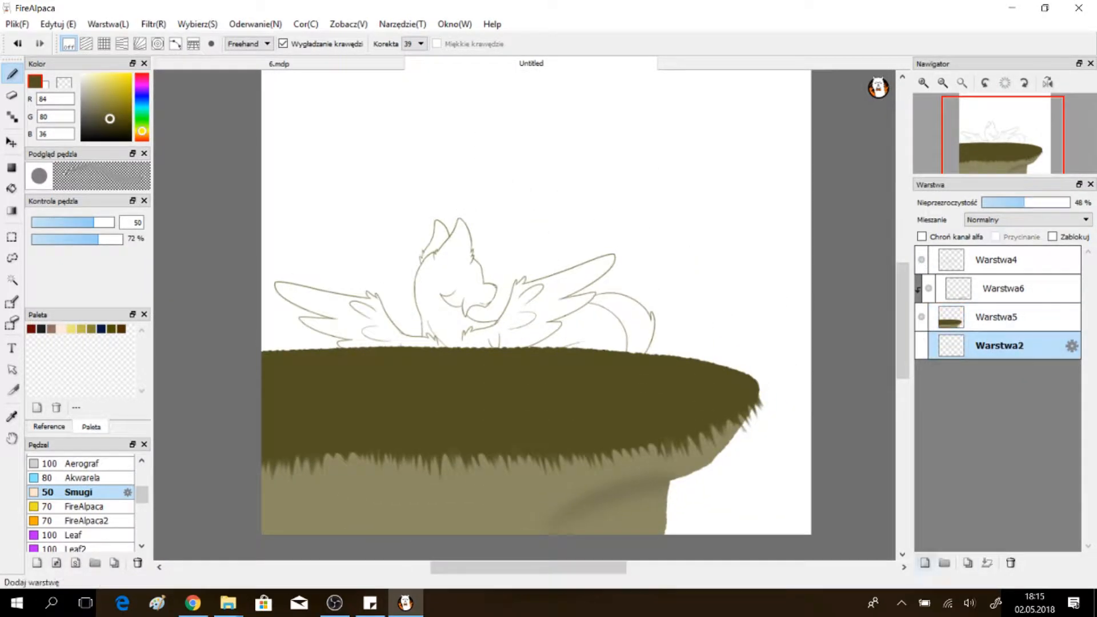
# - Paint a pale yellow haze on a new layer beneath the cliff and Gaussian-blur it
pyautogui.click(923, 563)
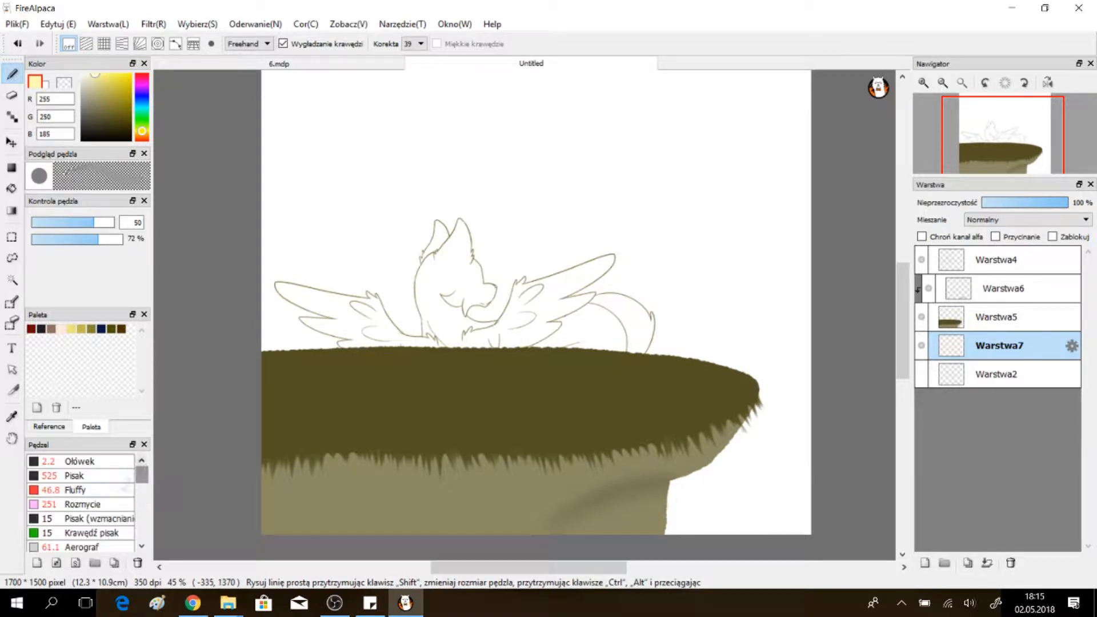
pyautogui.click(74, 489)
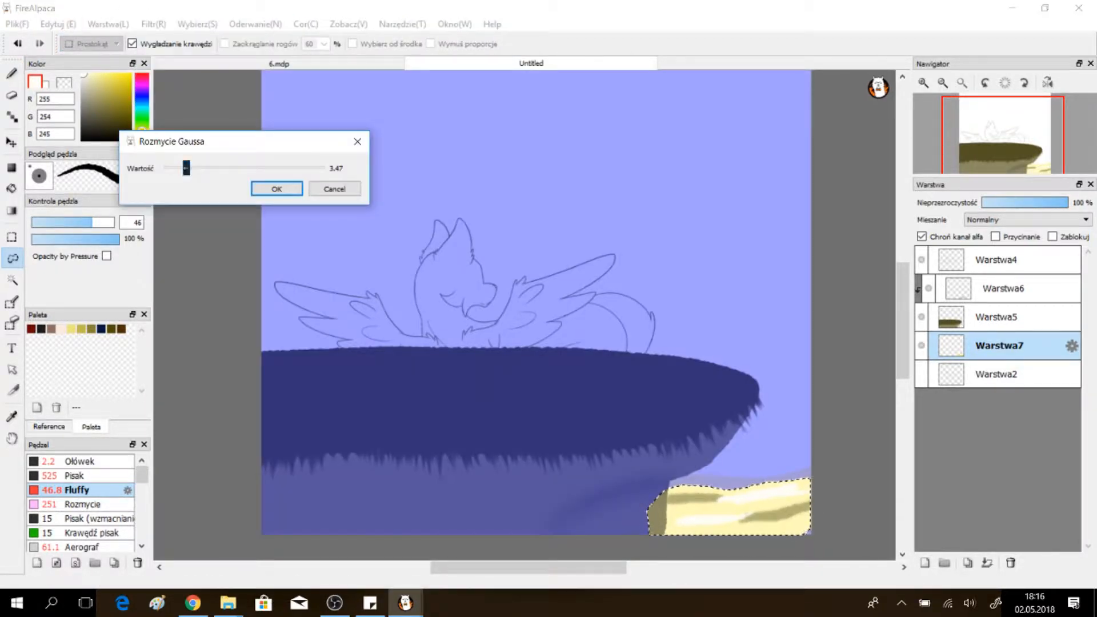
pyautogui.click(276, 189)
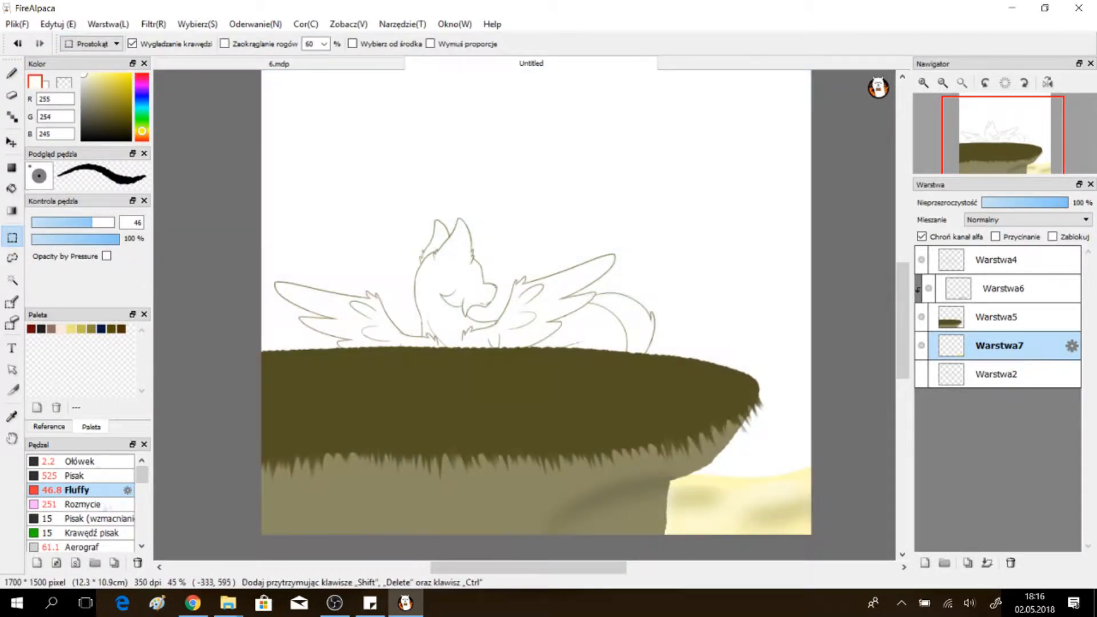
# - Paint a large yellow sun on another new layer and soften it
pyautogui.click(81, 504)
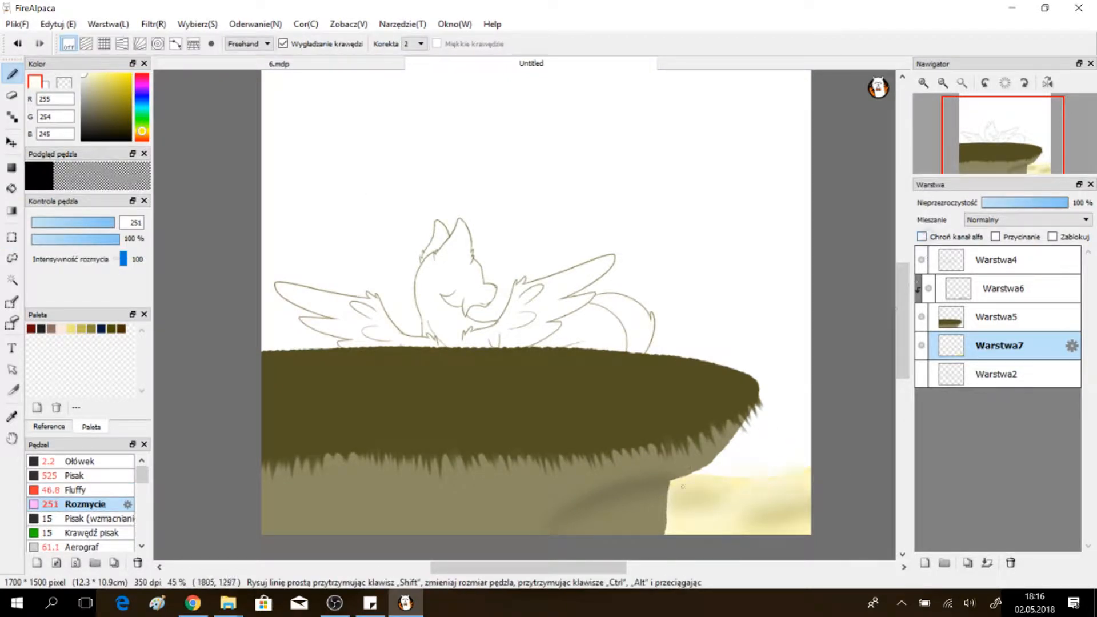
pyautogui.click(924, 562)
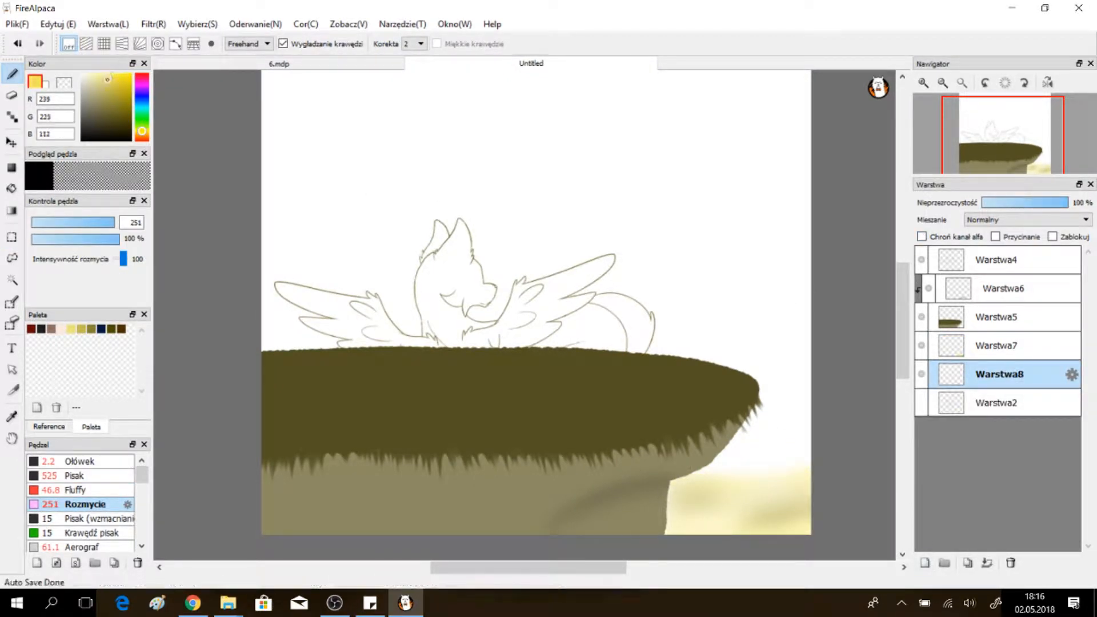
pyautogui.click(74, 489)
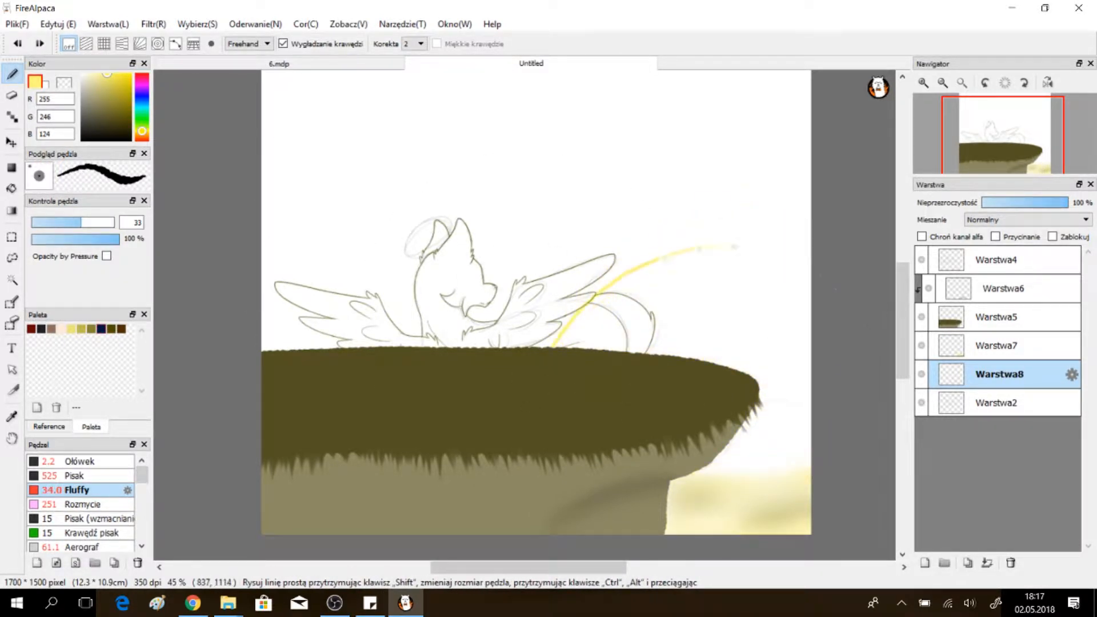
pyautogui.click(12, 190)
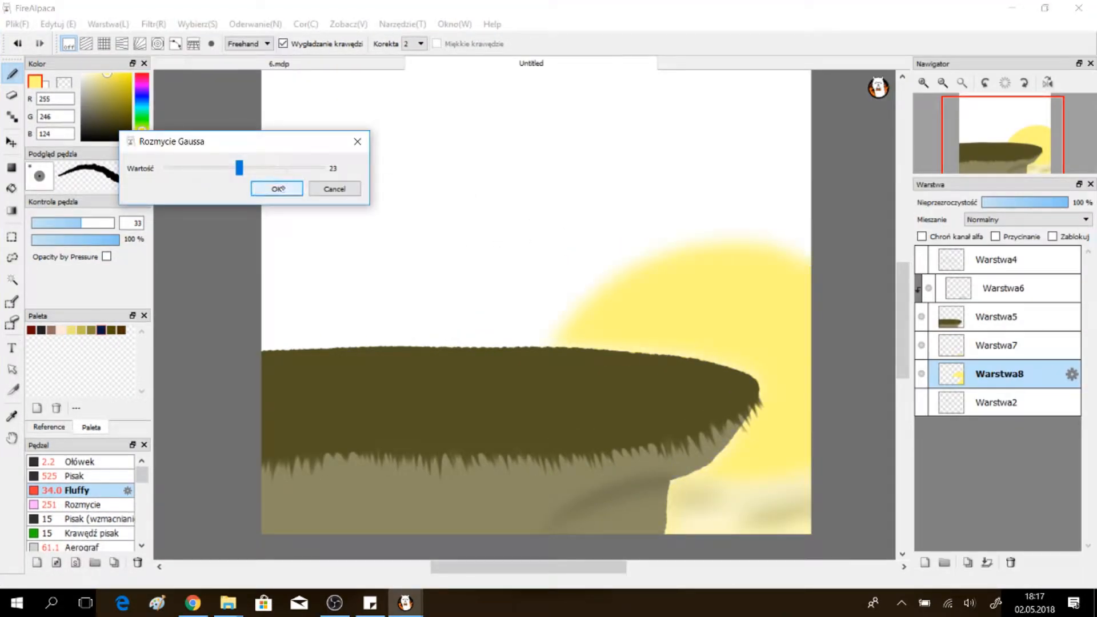
# - Confirm the sun's blur and add a new layer for the yellow gradient sky
pyautogui.click(276, 189)
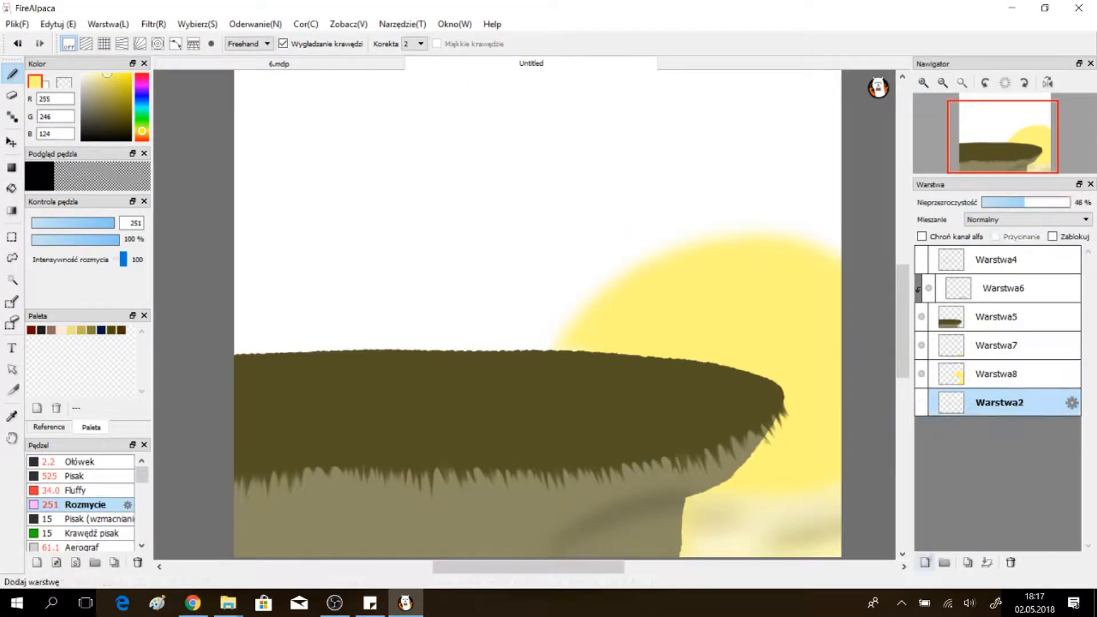
pyautogui.click(923, 561)
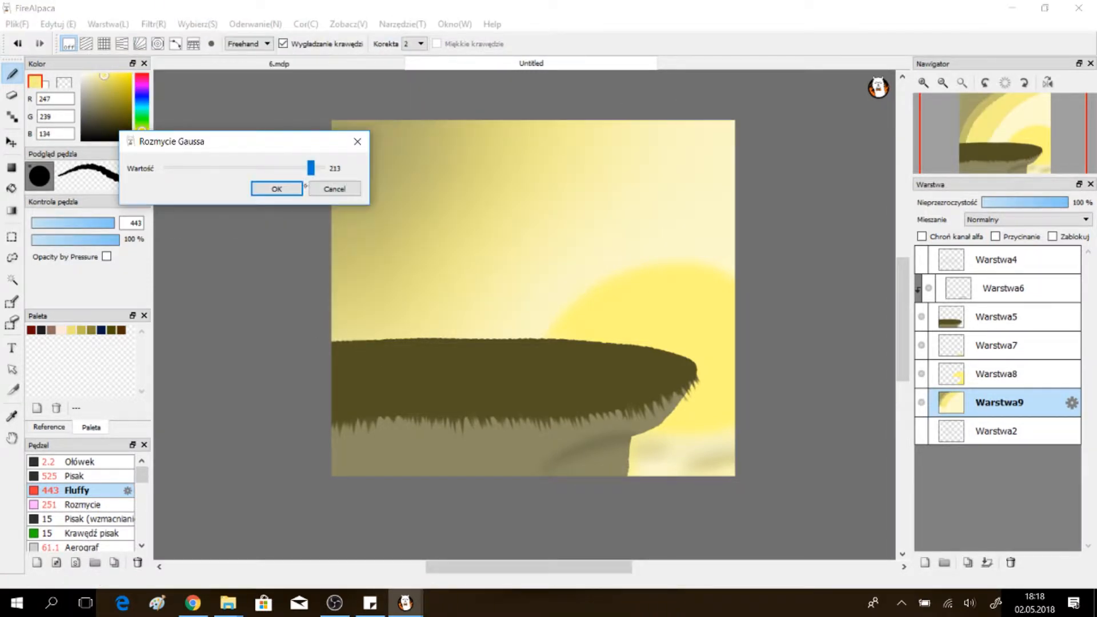
# - Confirm the sky blur and colour the pony golden yellow with pale cream wings
pyautogui.click(276, 188)
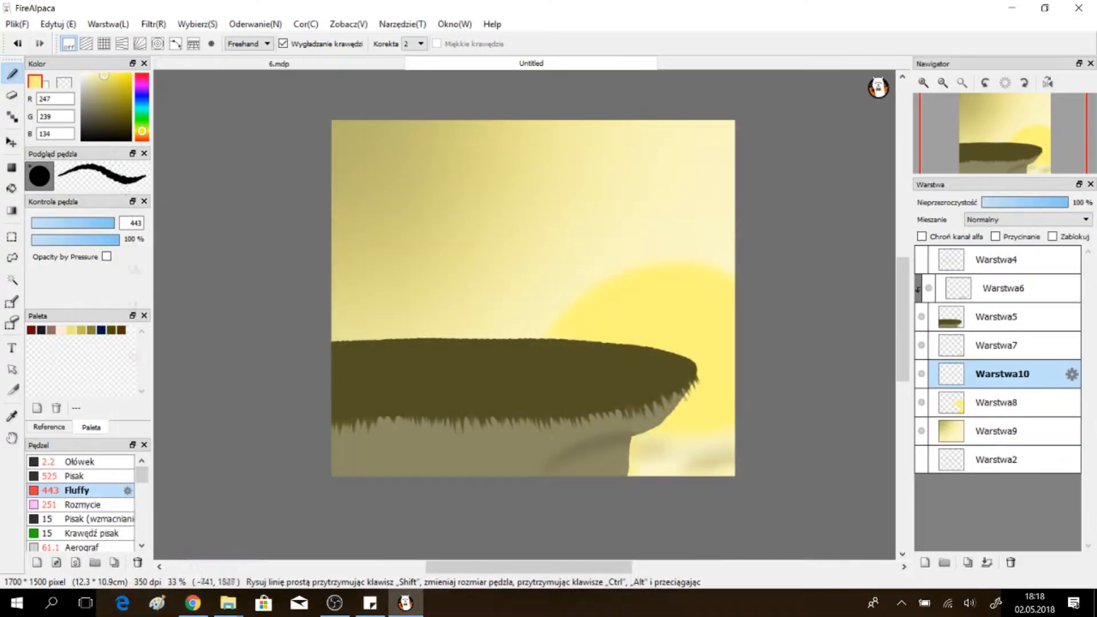
pyautogui.click(152, 24)
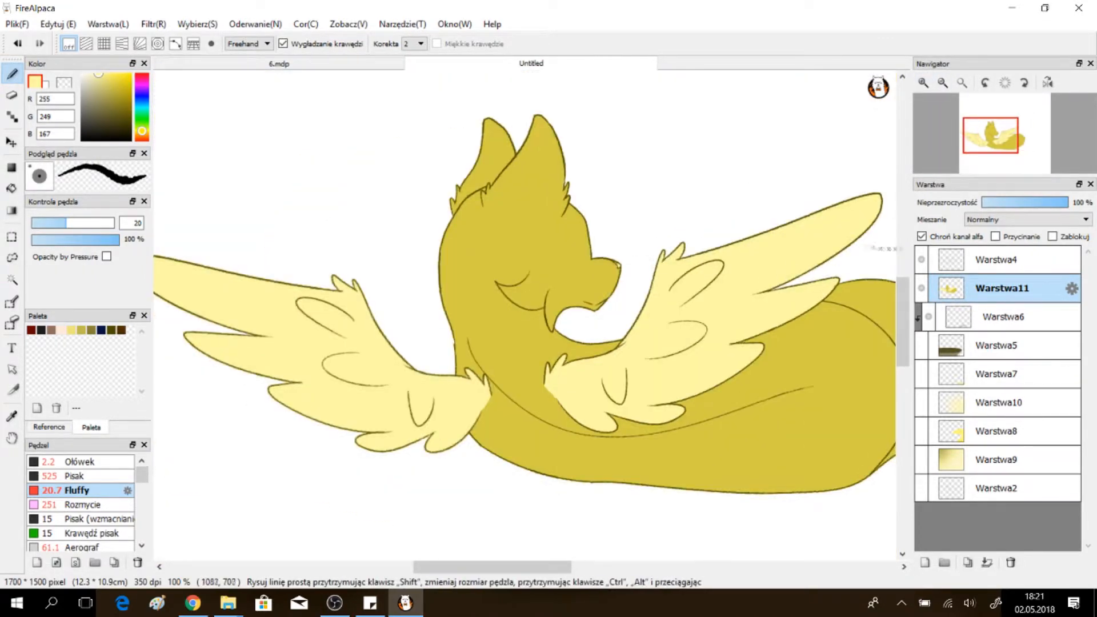
# - Draw a bright yellow halo ellipse above the pony's head on a new top layer
pyautogui.click(997, 260)
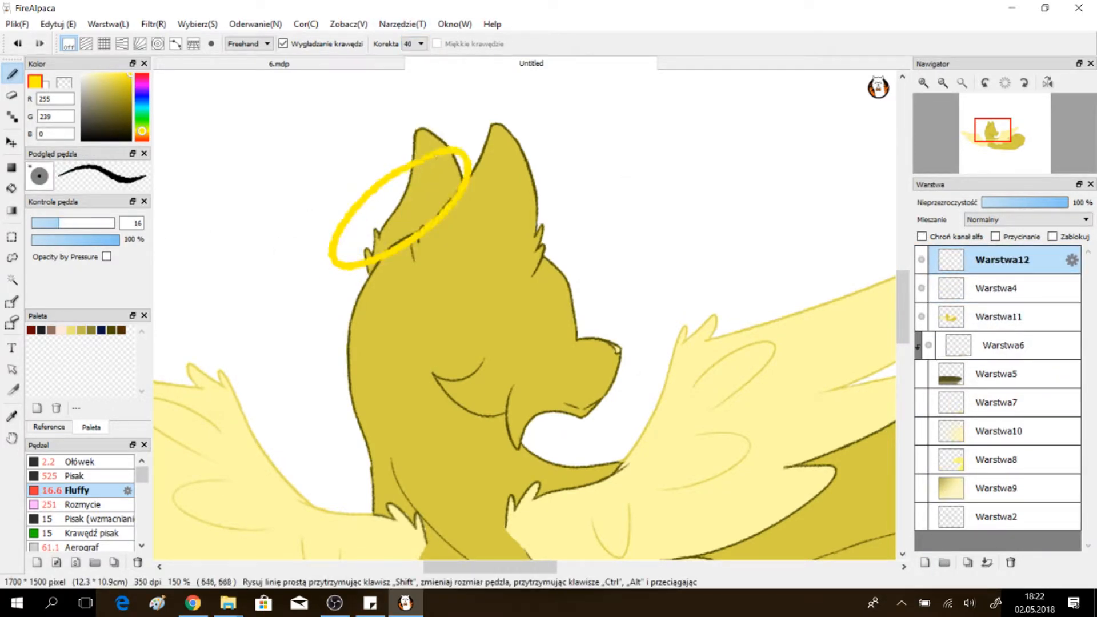
# - Paint a glow on a new layer, blur it at 300, and add a pale haze gradient
pyautogui.click(923, 562)
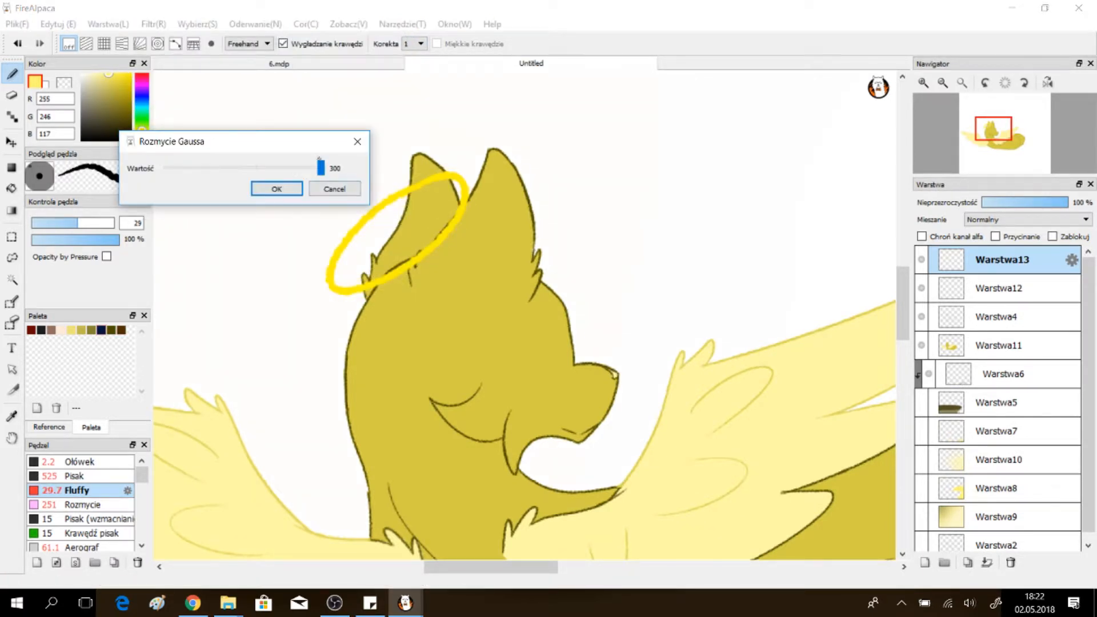
pyautogui.click(276, 189)
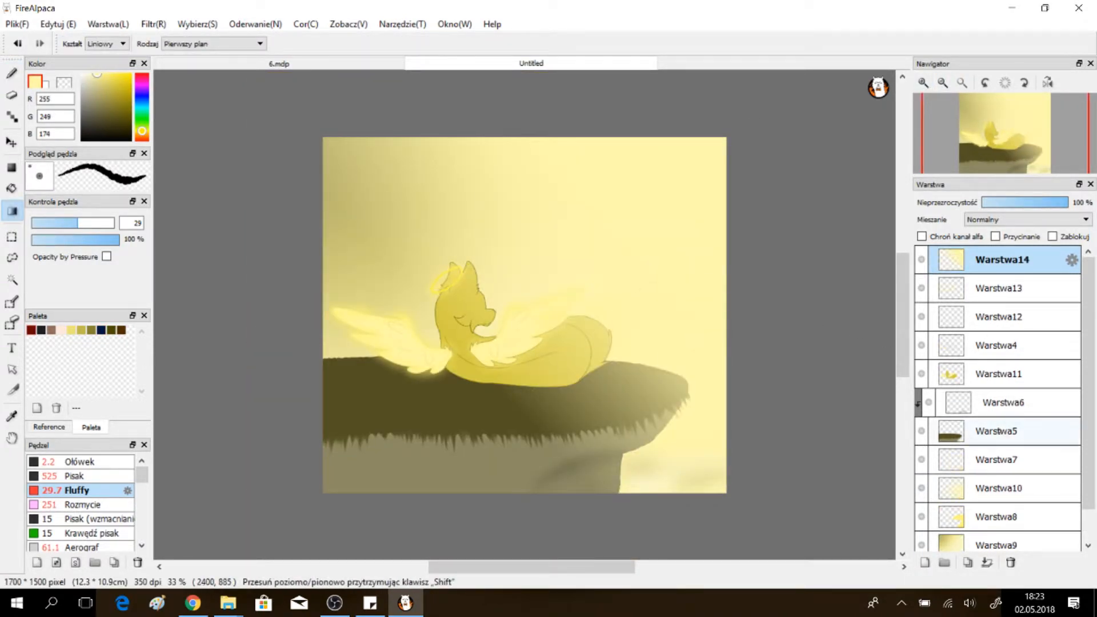
# - Add a dark foreground gradient layer, brighten the wings, and clip a shadow layer over the pony
pyautogui.click(999, 287)
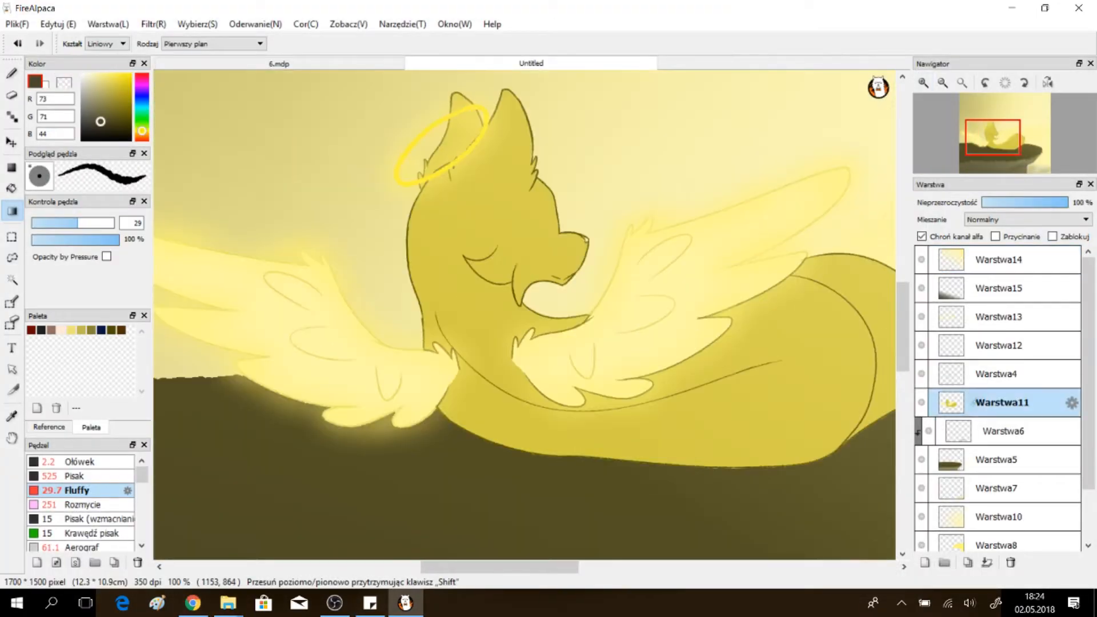
pyautogui.click(997, 374)
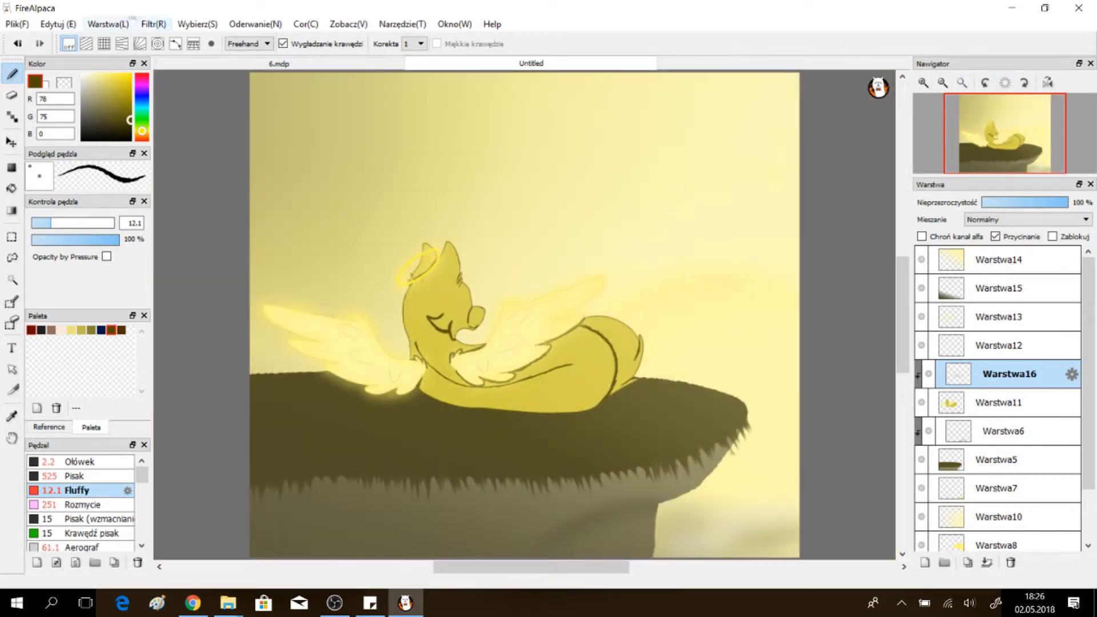
# - Add another clipped layer over the pony and lower the light layer's opacity
pyautogui.click(924, 562)
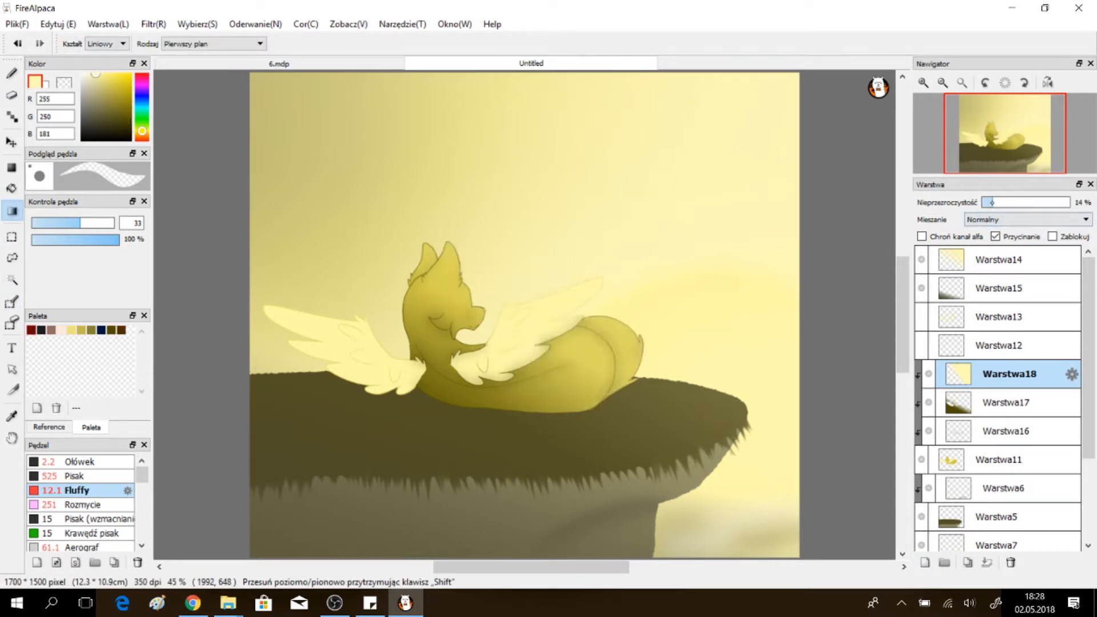
pyautogui.click(1007, 402)
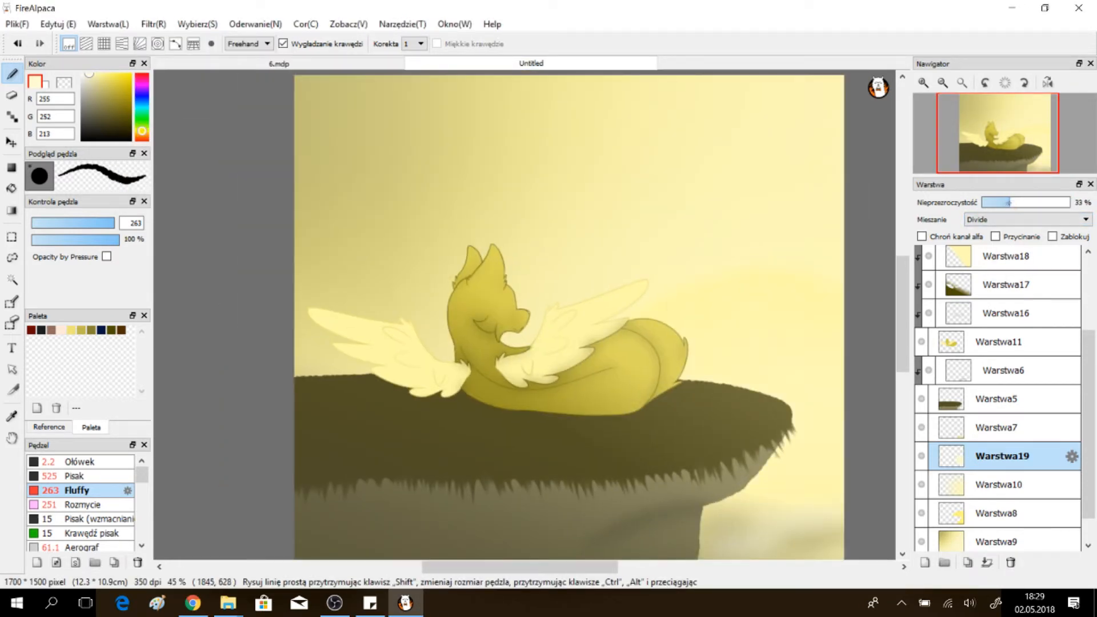
# - Paint clouds on a new layer, blur them at 94, and merge the shading gradient into them
pyautogui.click(1003, 471)
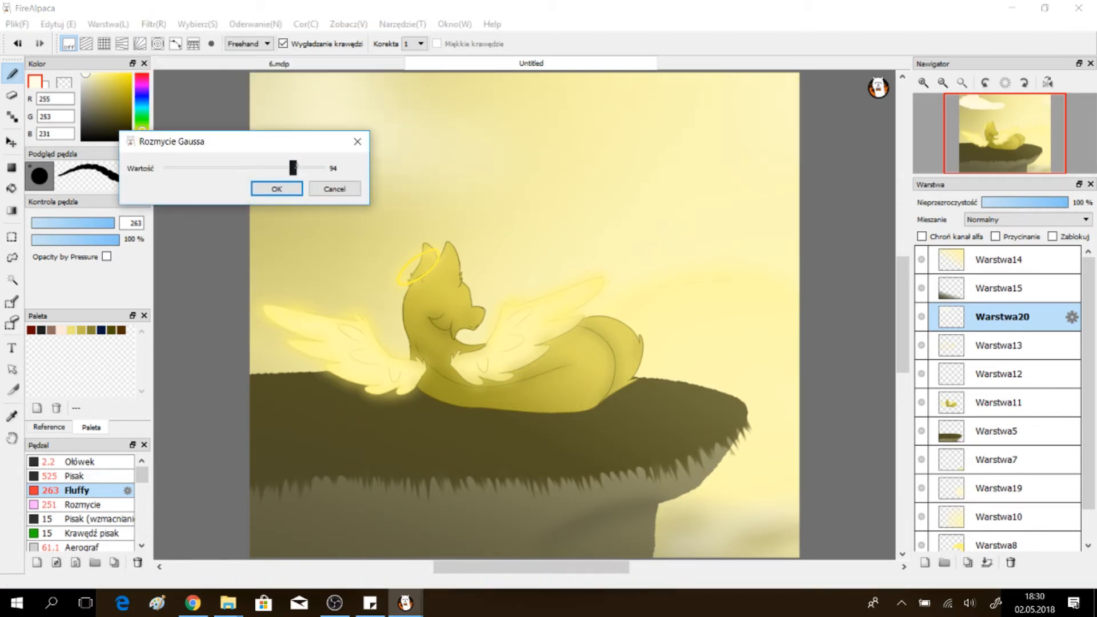
pyautogui.click(275, 189)
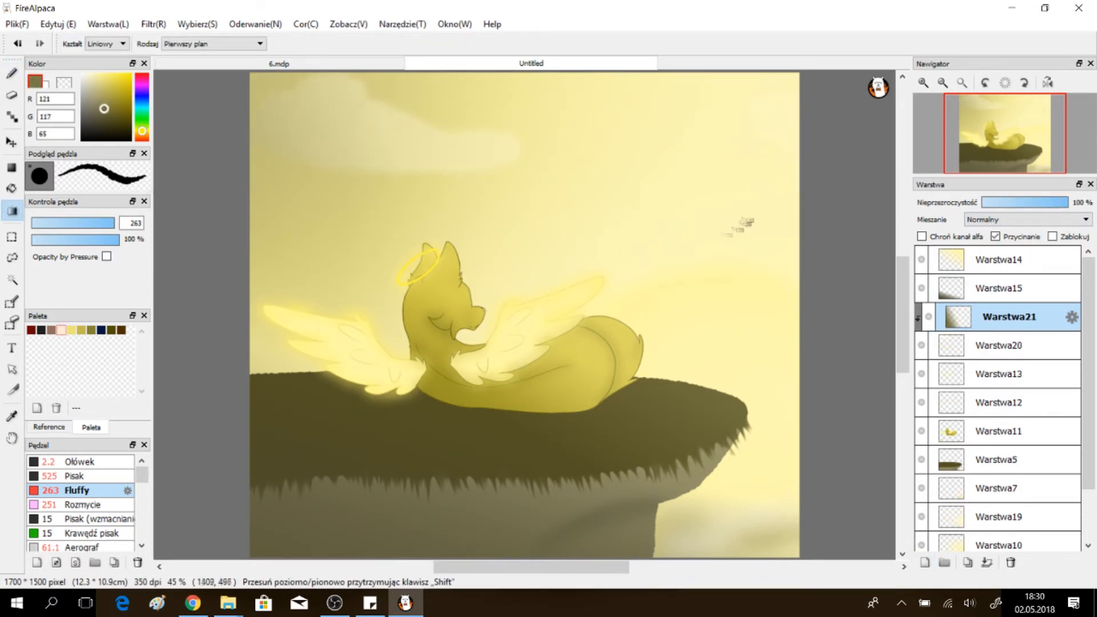
pyautogui.click(986, 562)
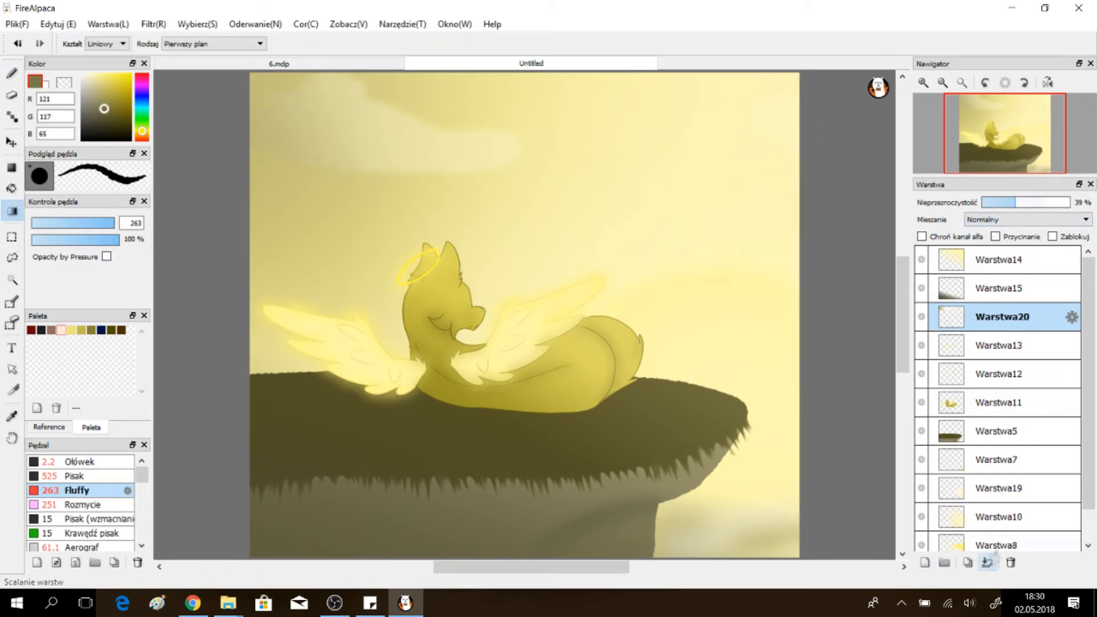
pyautogui.click(1000, 516)
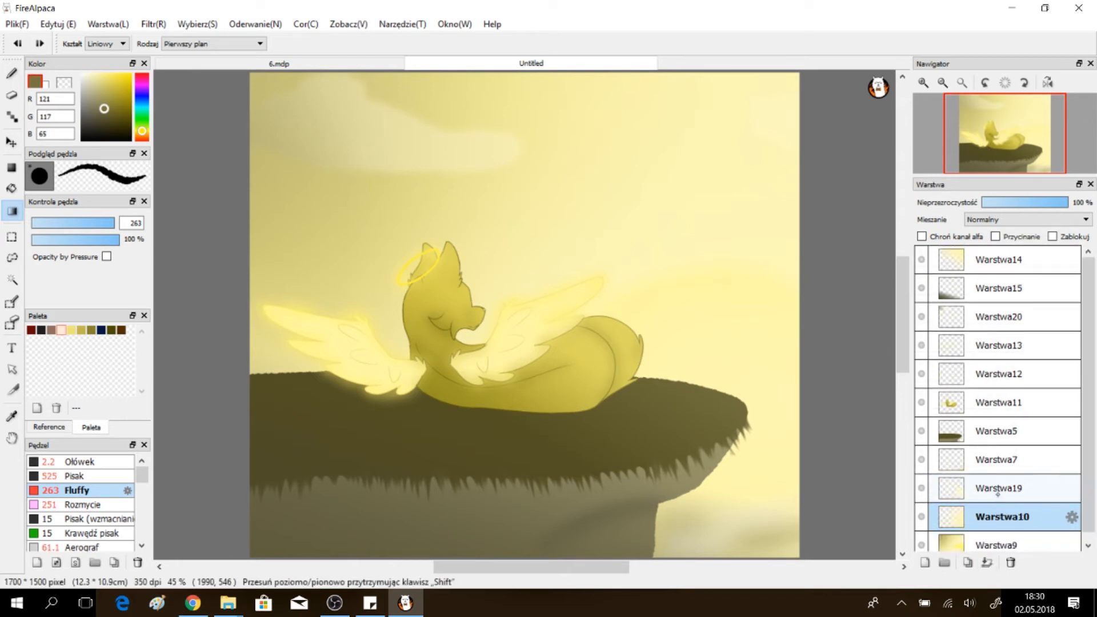
# - Raise the painting's brightness to 105% via Hue/Saturation/Brightness and flatten it
pyautogui.click(1000, 374)
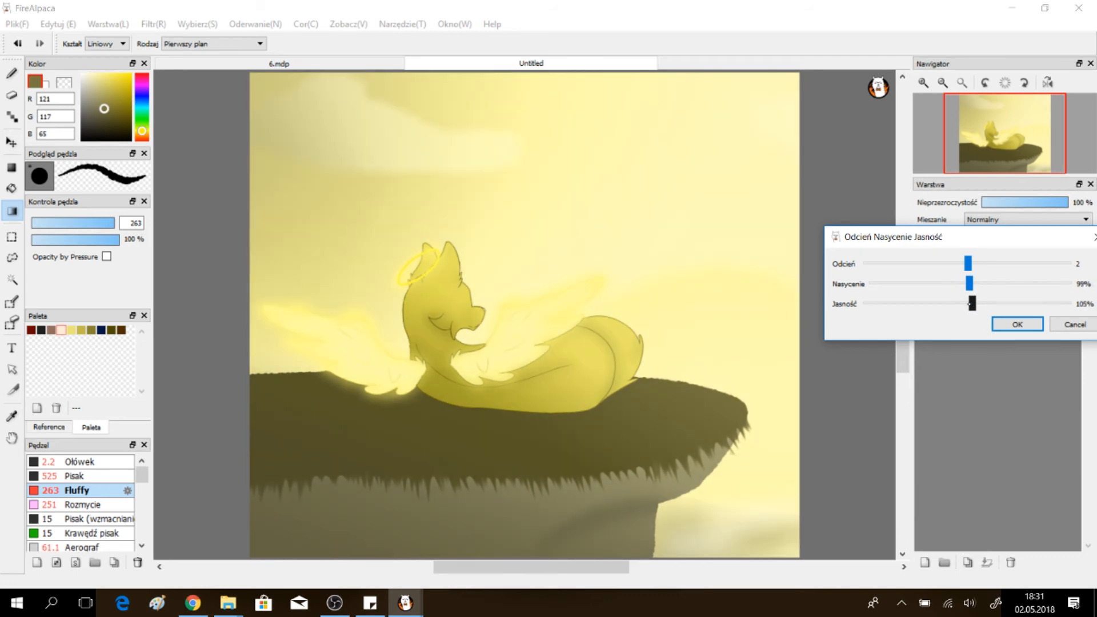
pyautogui.click(1015, 323)
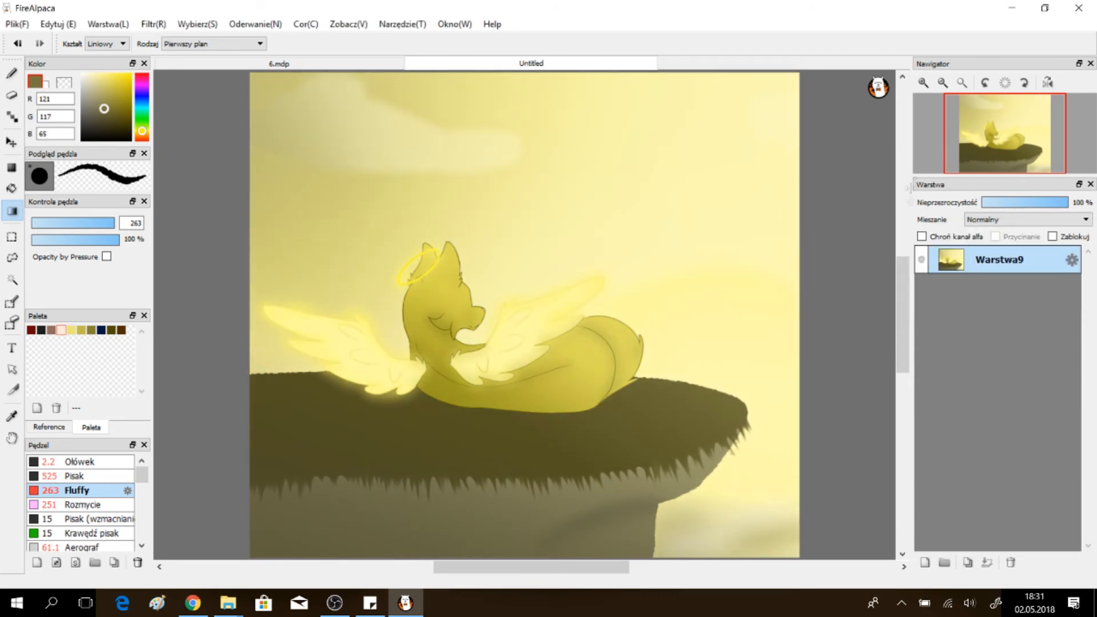
# - Write a white signature on a new layer and transform it into the bottom-right corner
pyautogui.click(420, 43)
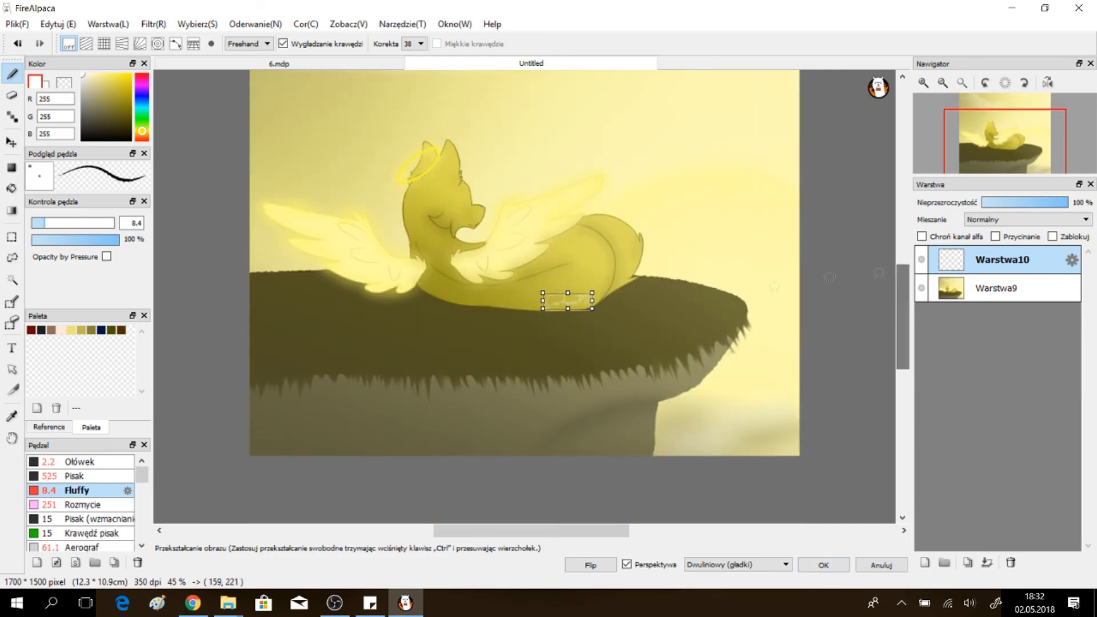
pyautogui.click(822, 564)
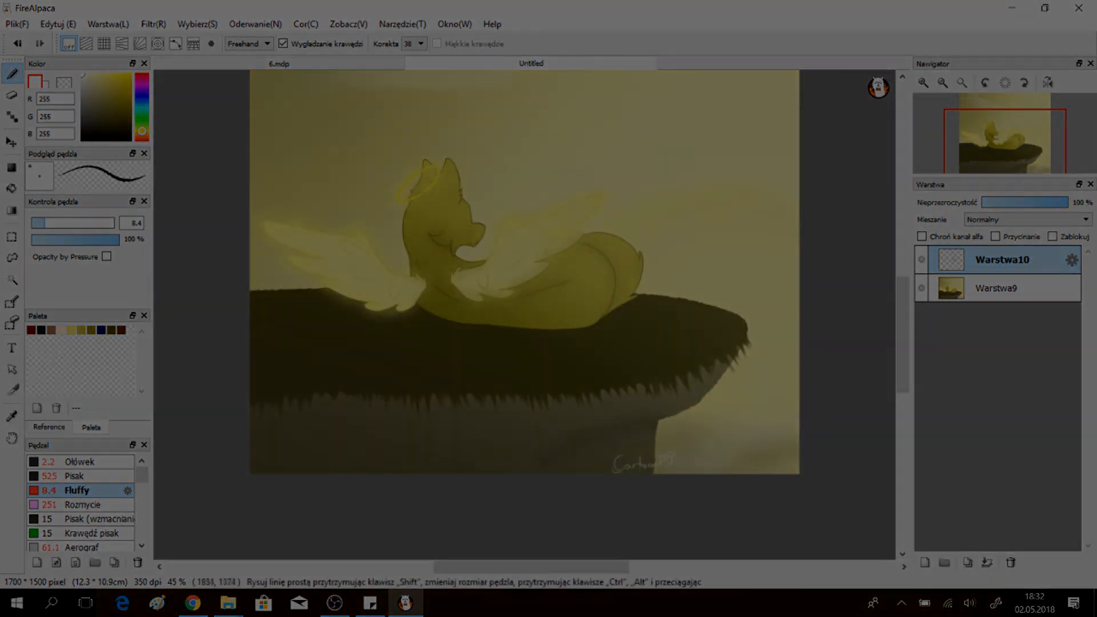